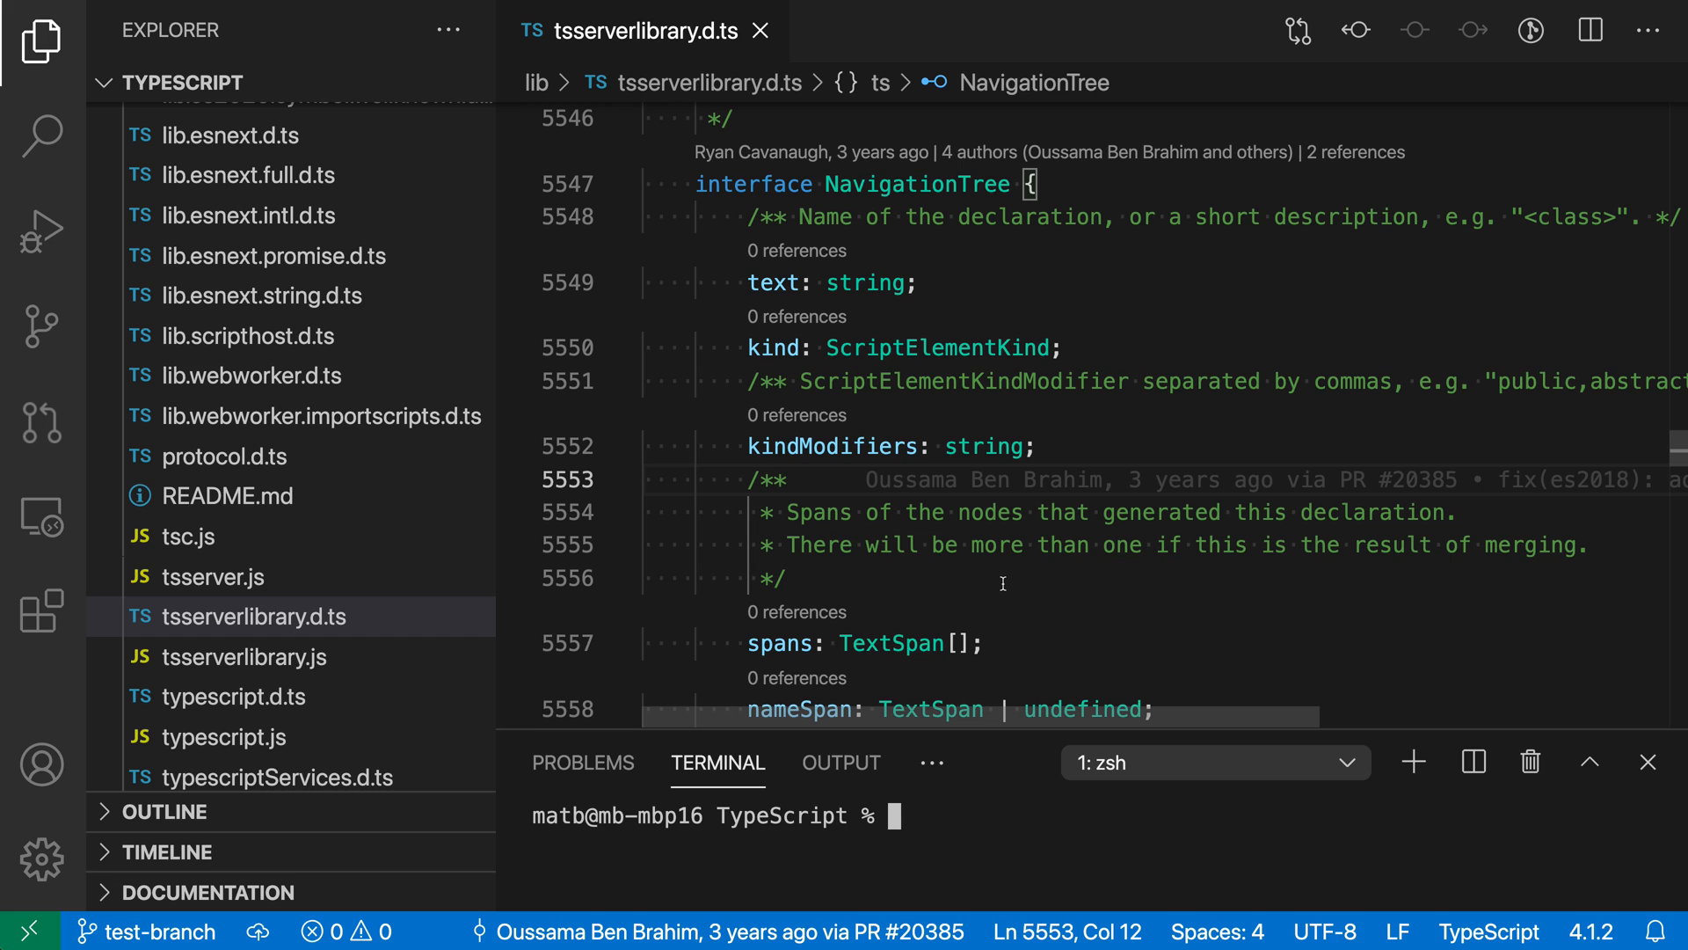
# - Abort the old rebase and start an interactive rebase of test-branch onto master
pyautogui.write('git rebase --abort')
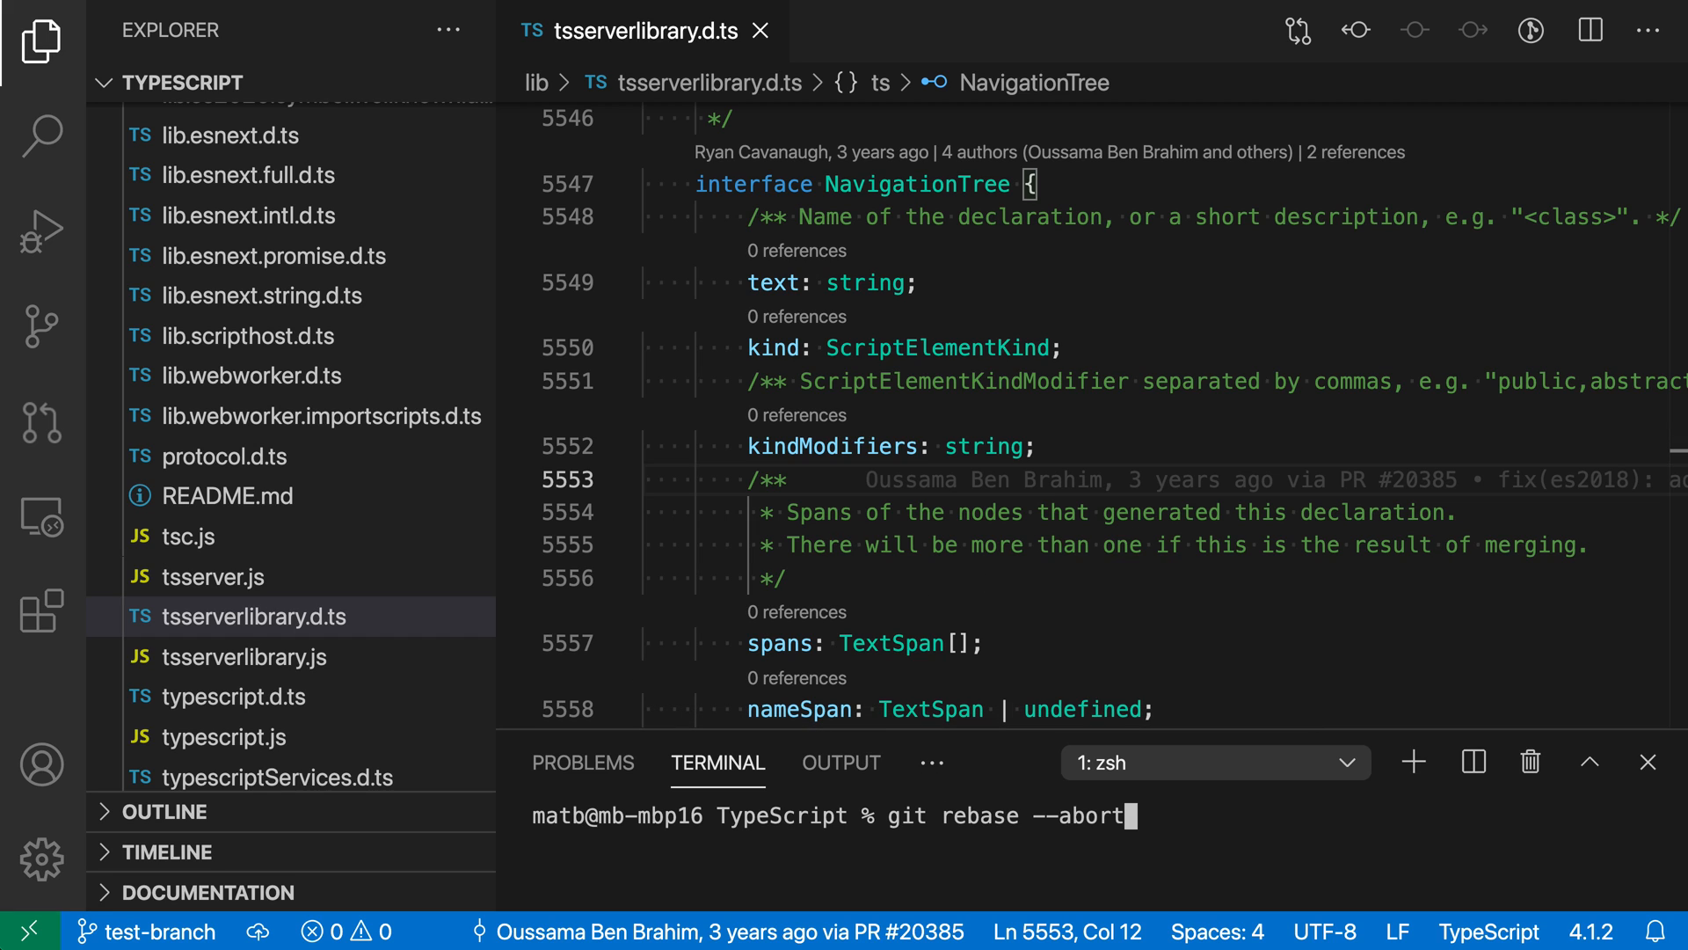
pyautogui.write('git rebase -i master')
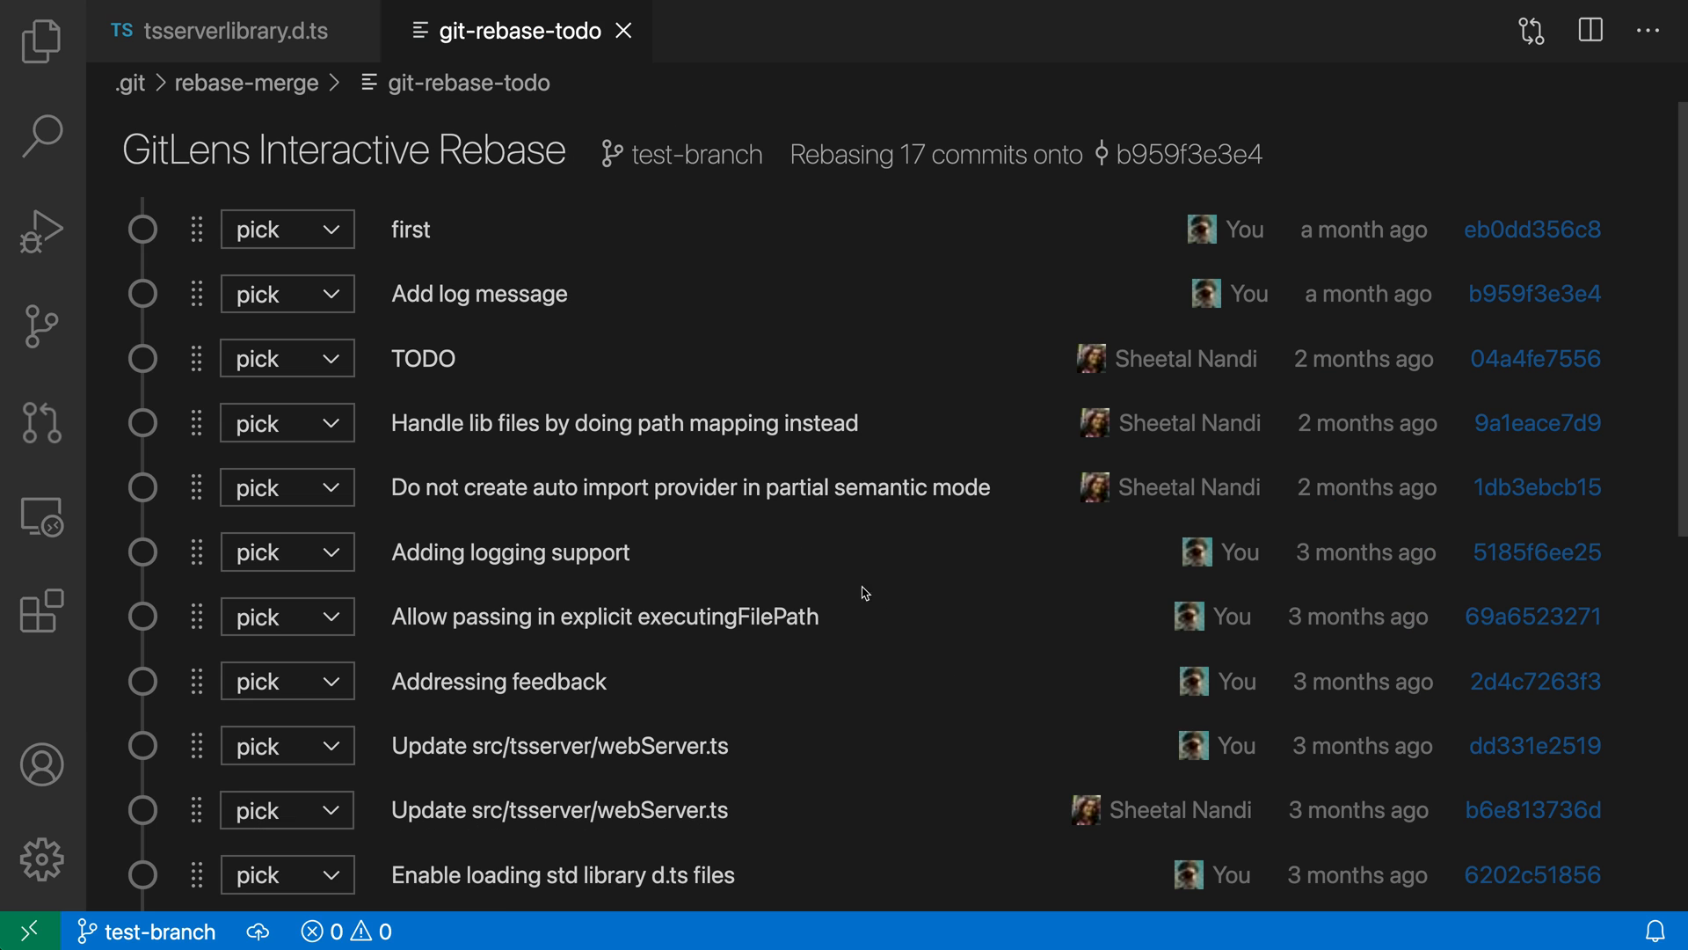
pyautogui.scroll(-3)
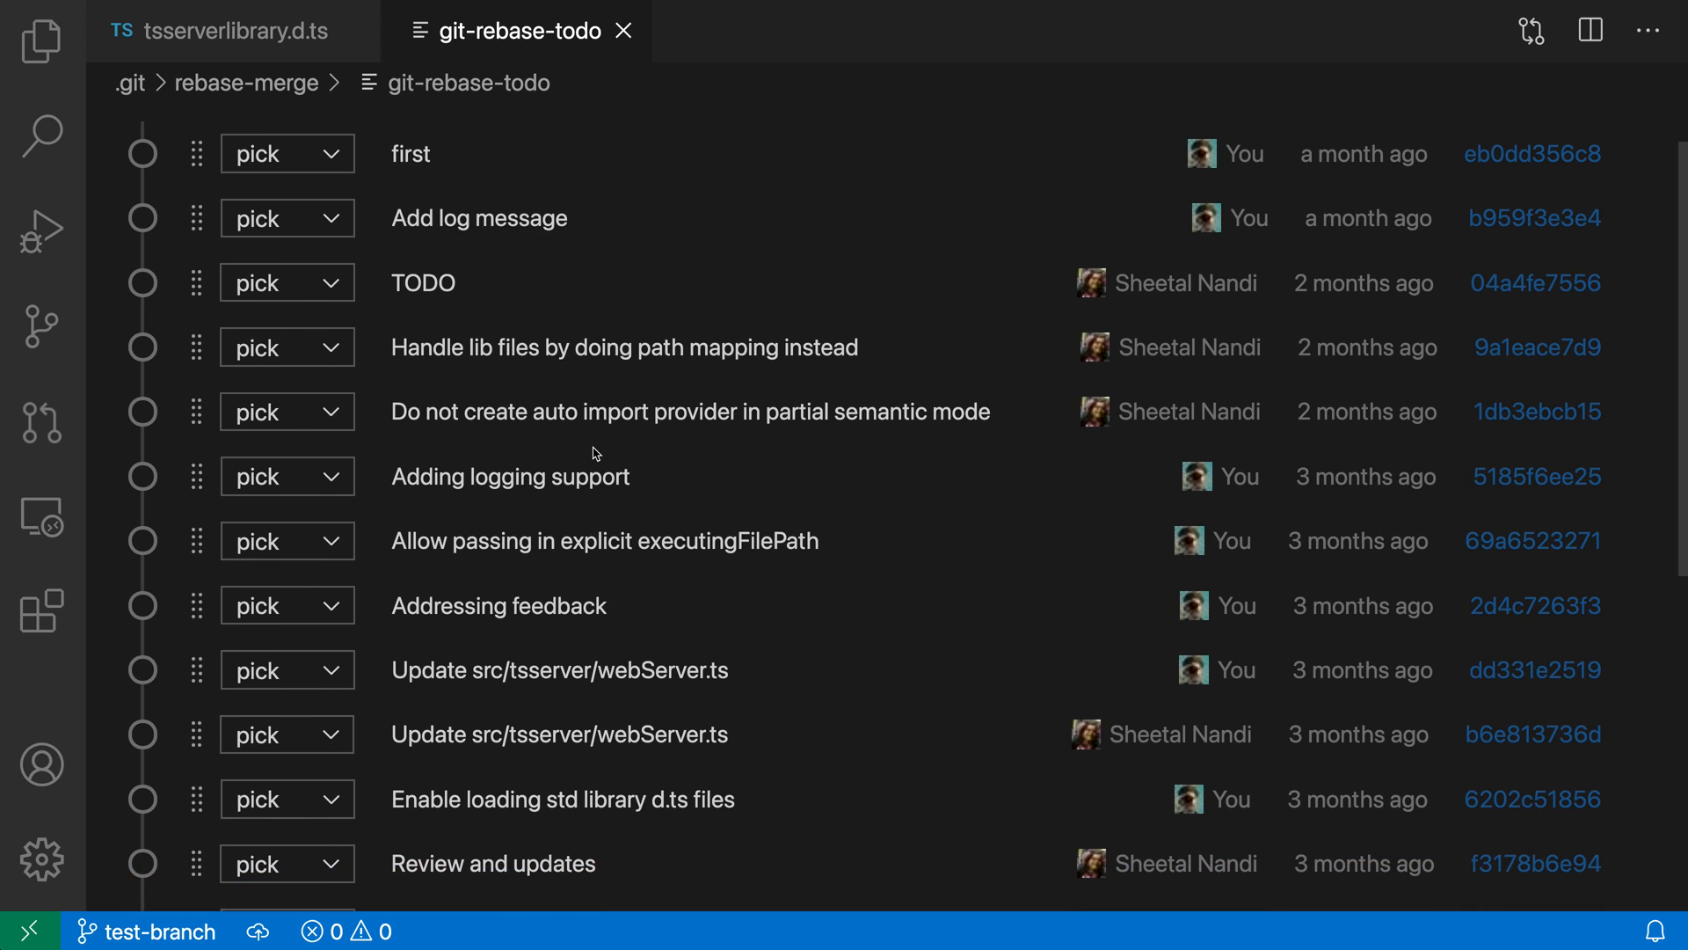
pyautogui.scroll(-3)
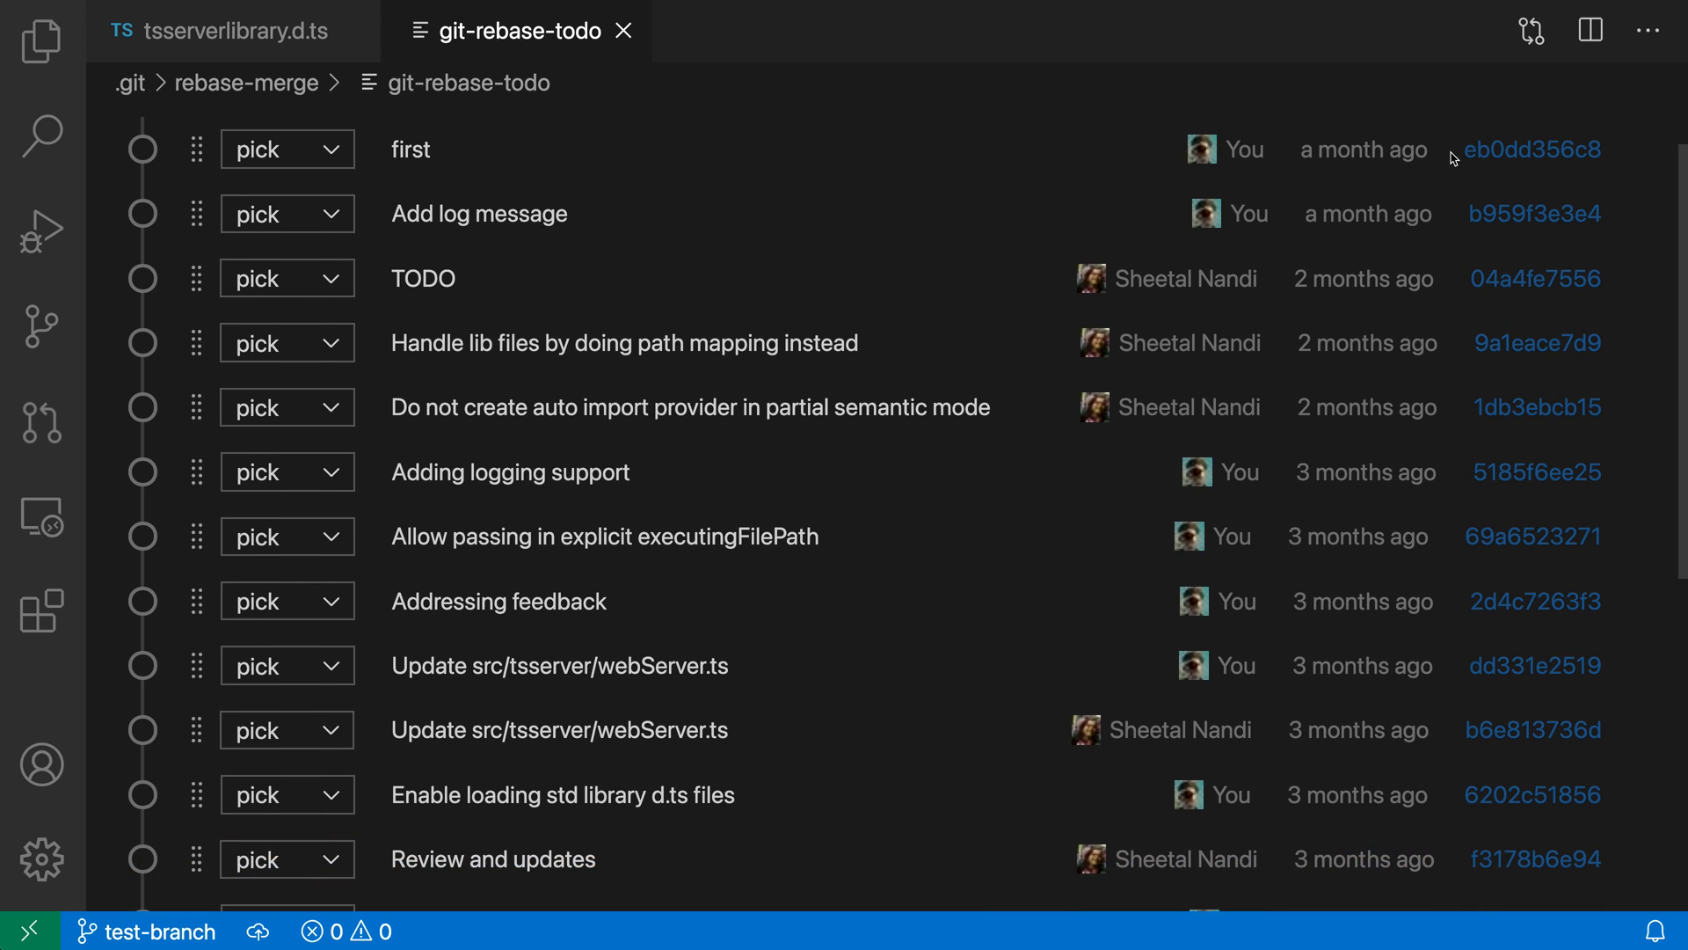
pyautogui.moveTo(883, 418)
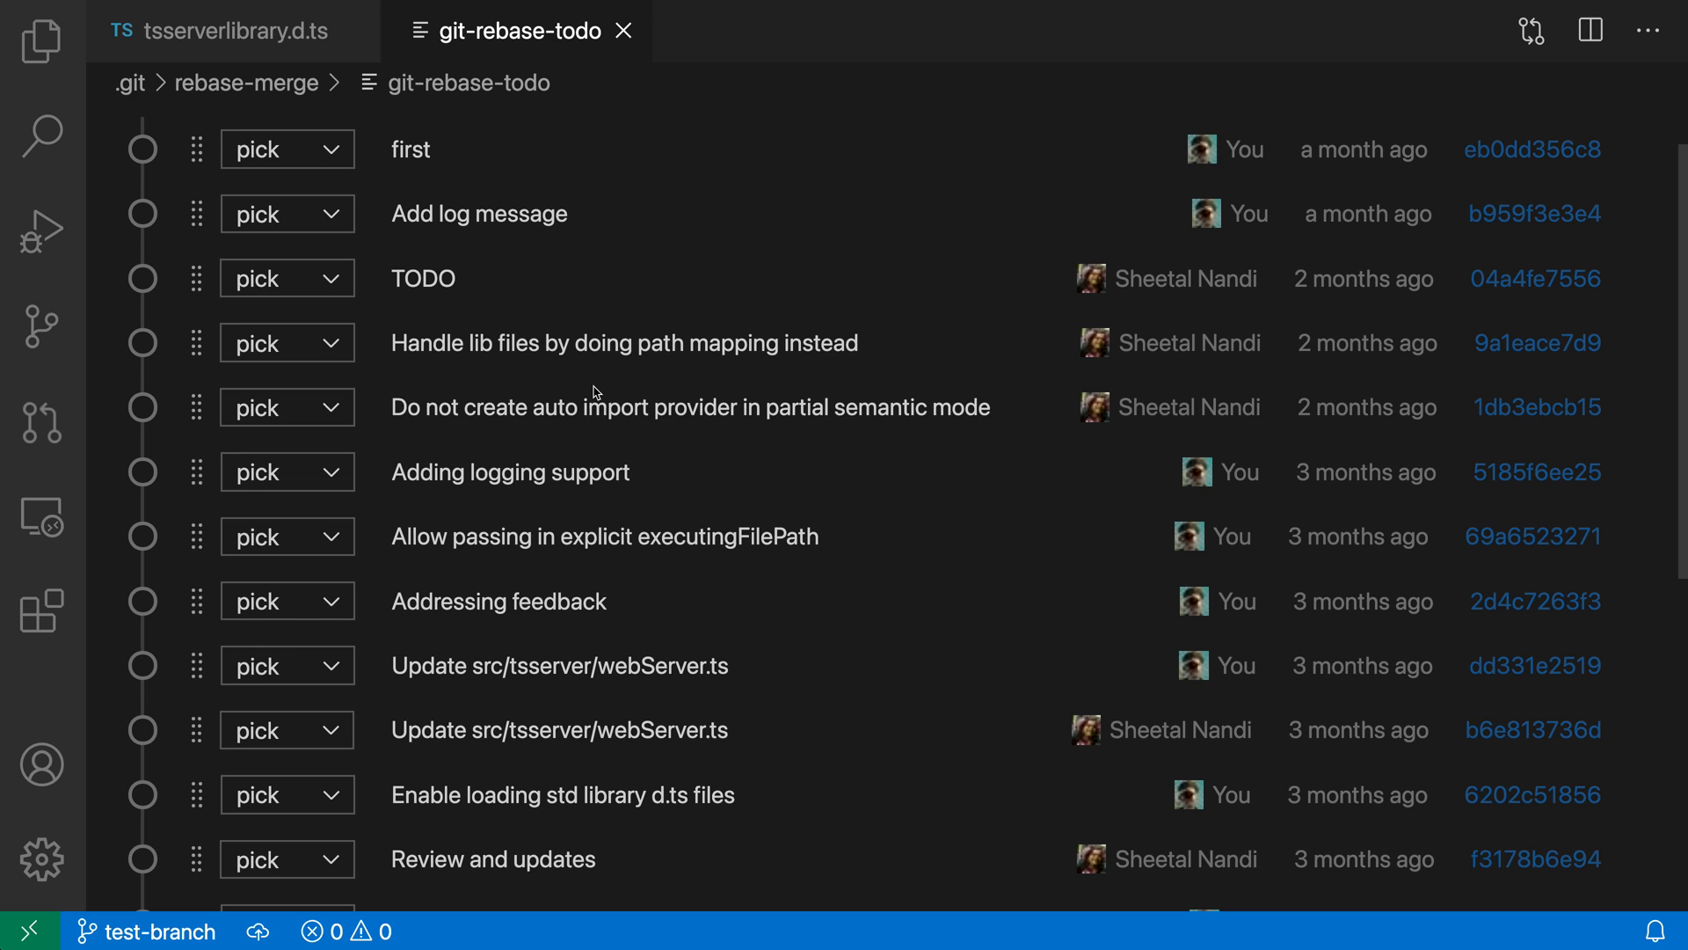
pyautogui.scroll(-3)
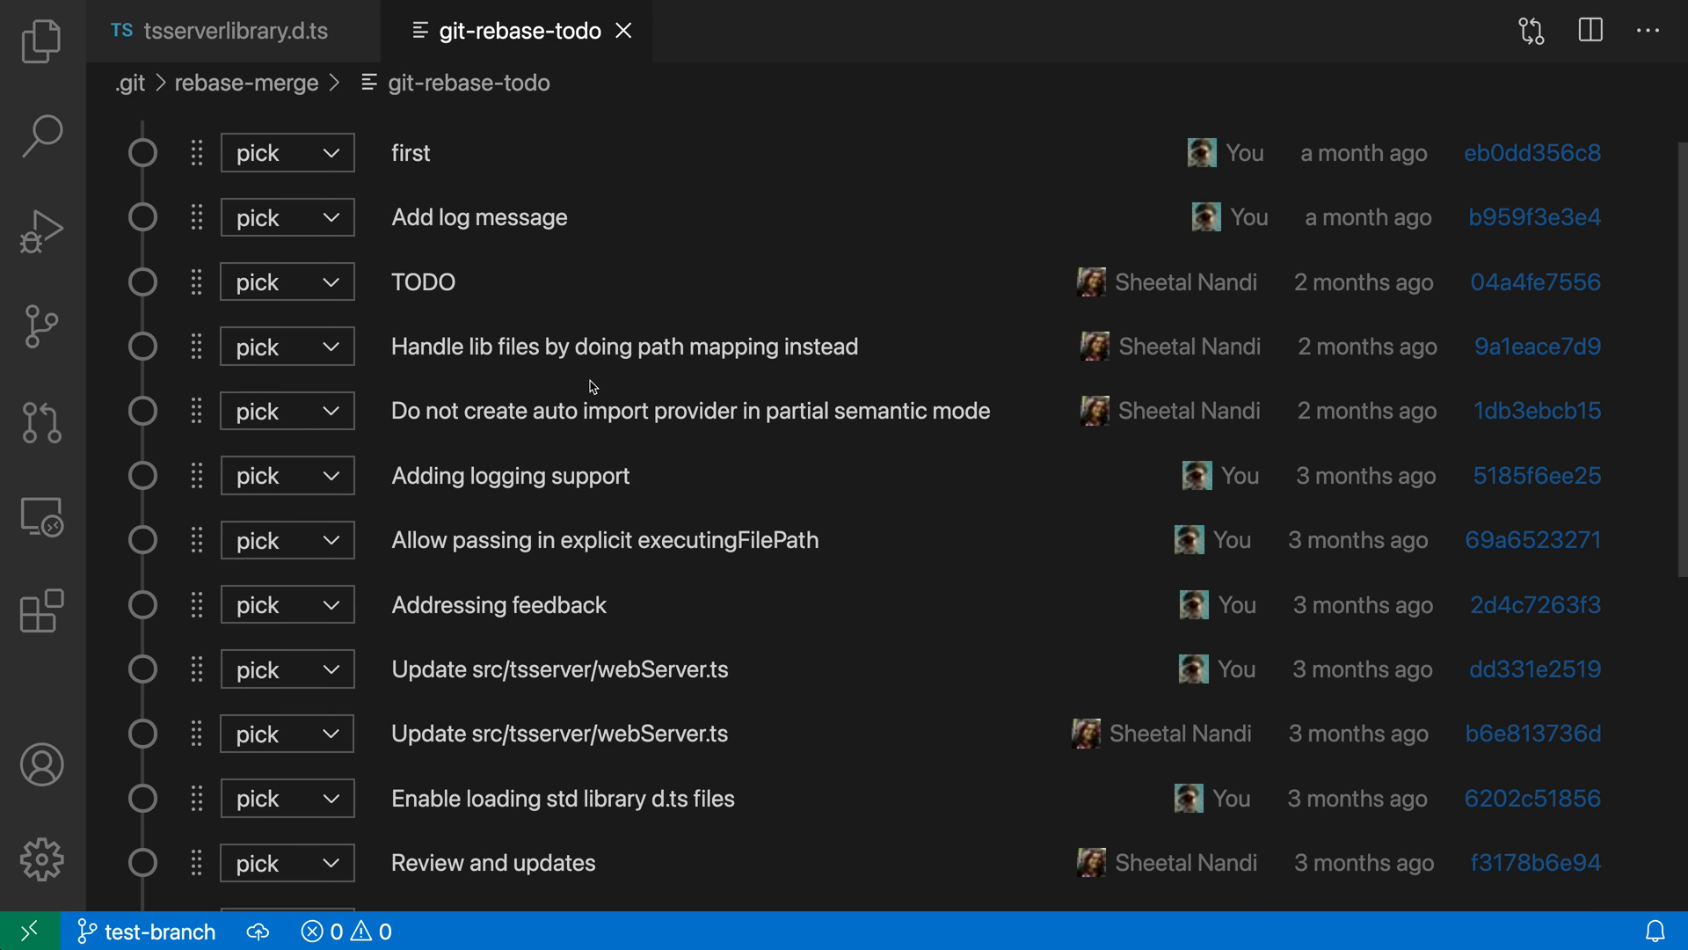
pyautogui.scroll(3)
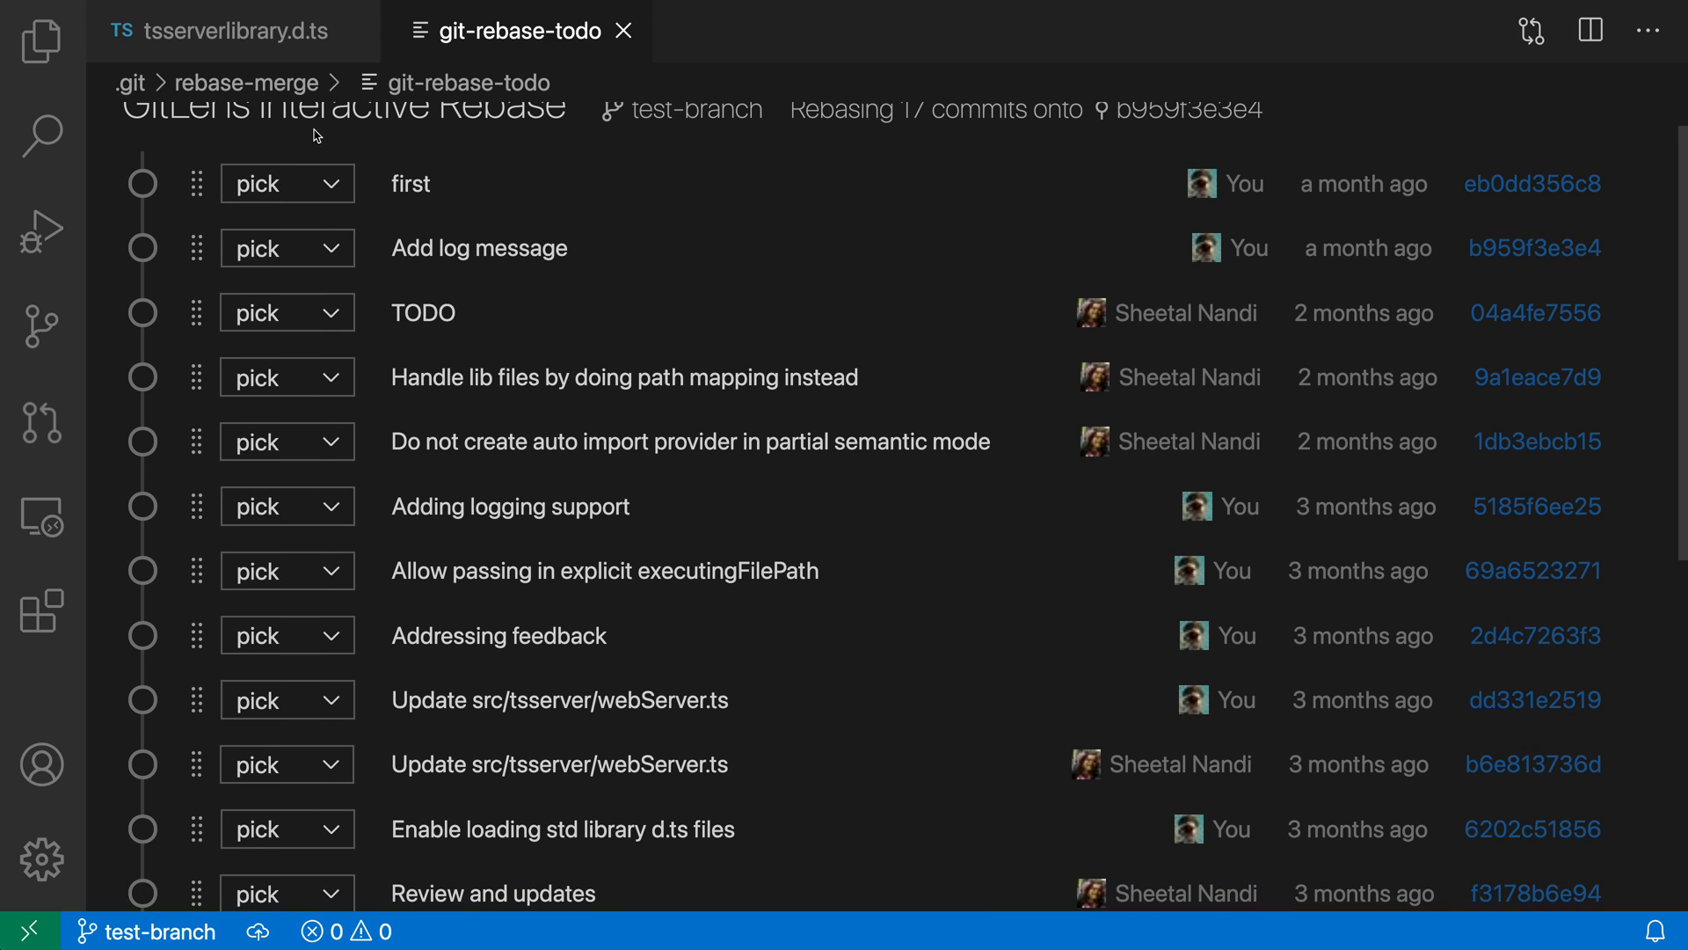
# - Keep 'Add log message' as pick and drag it below 'Handle lib files by doing path mapping instead'
pyautogui.click(287, 248)
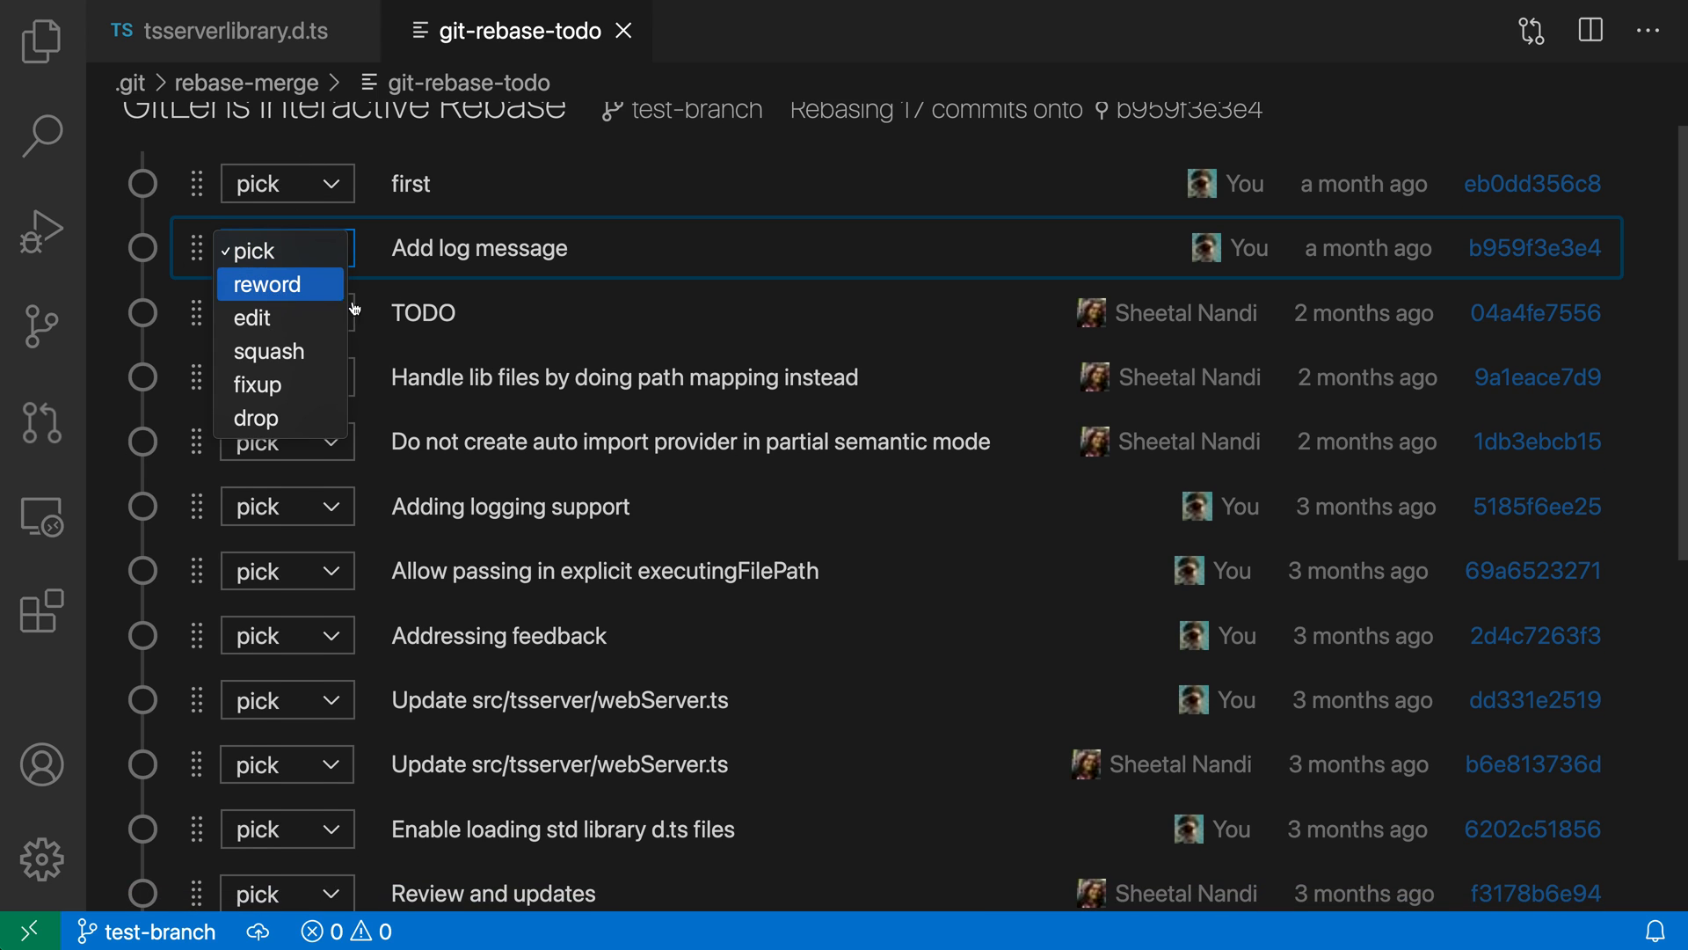
pyautogui.click(288, 248)
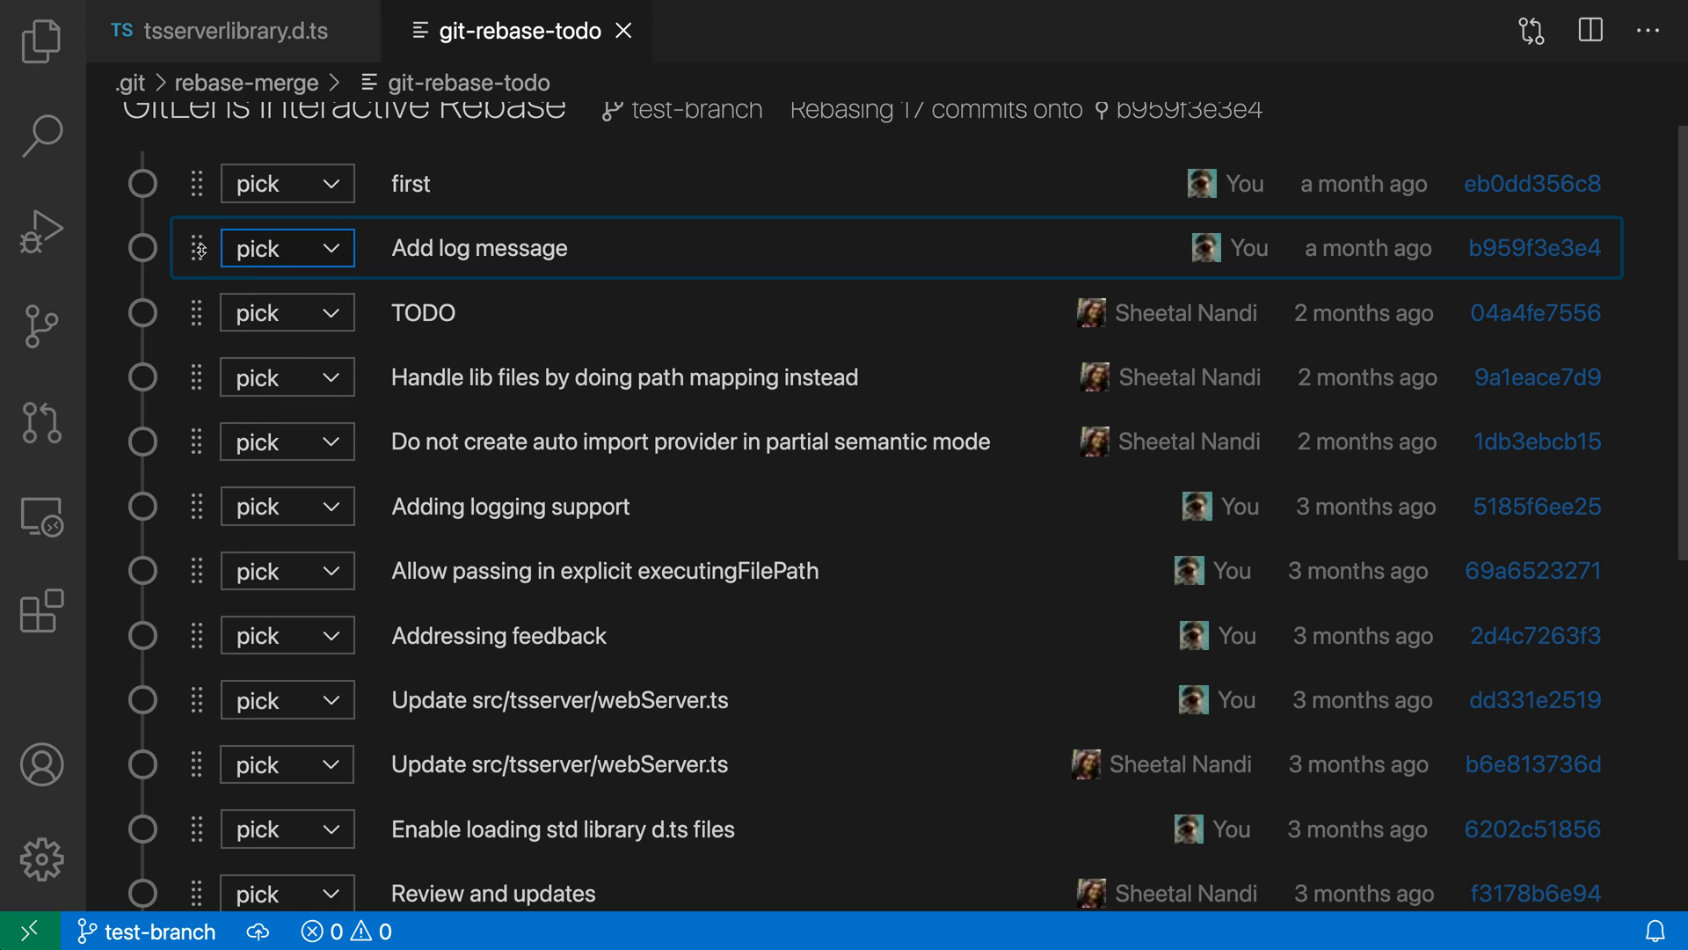
pyautogui.moveTo(197, 248); pyautogui.dragTo(197, 376)
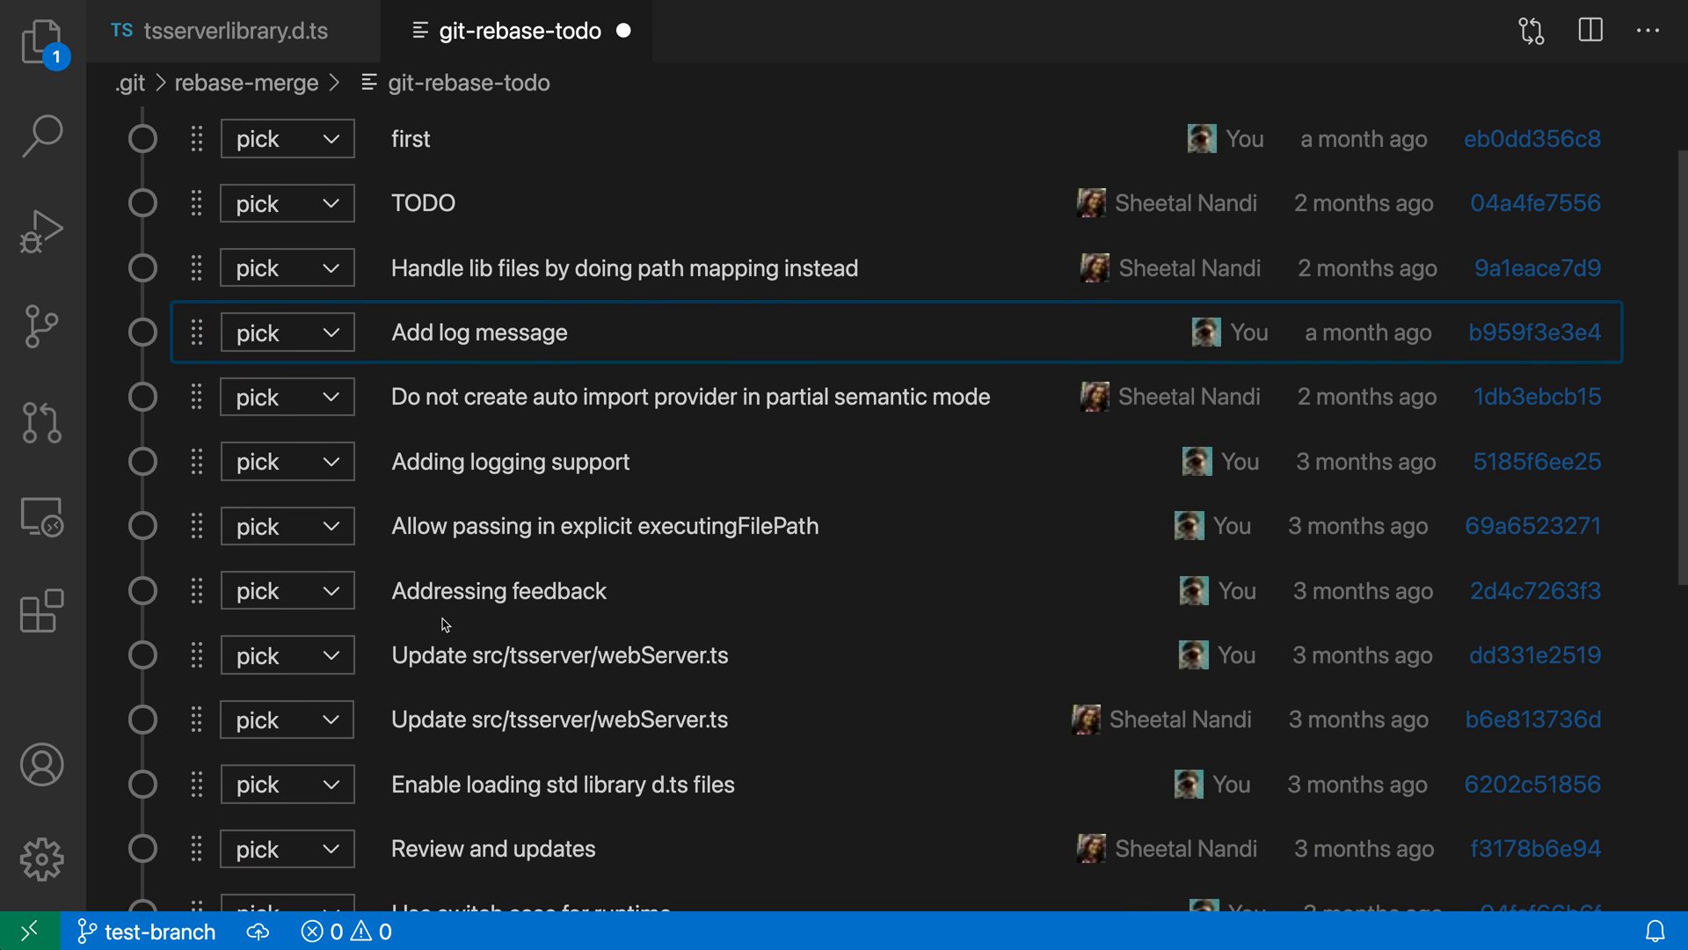
pyautogui.scroll(-3)
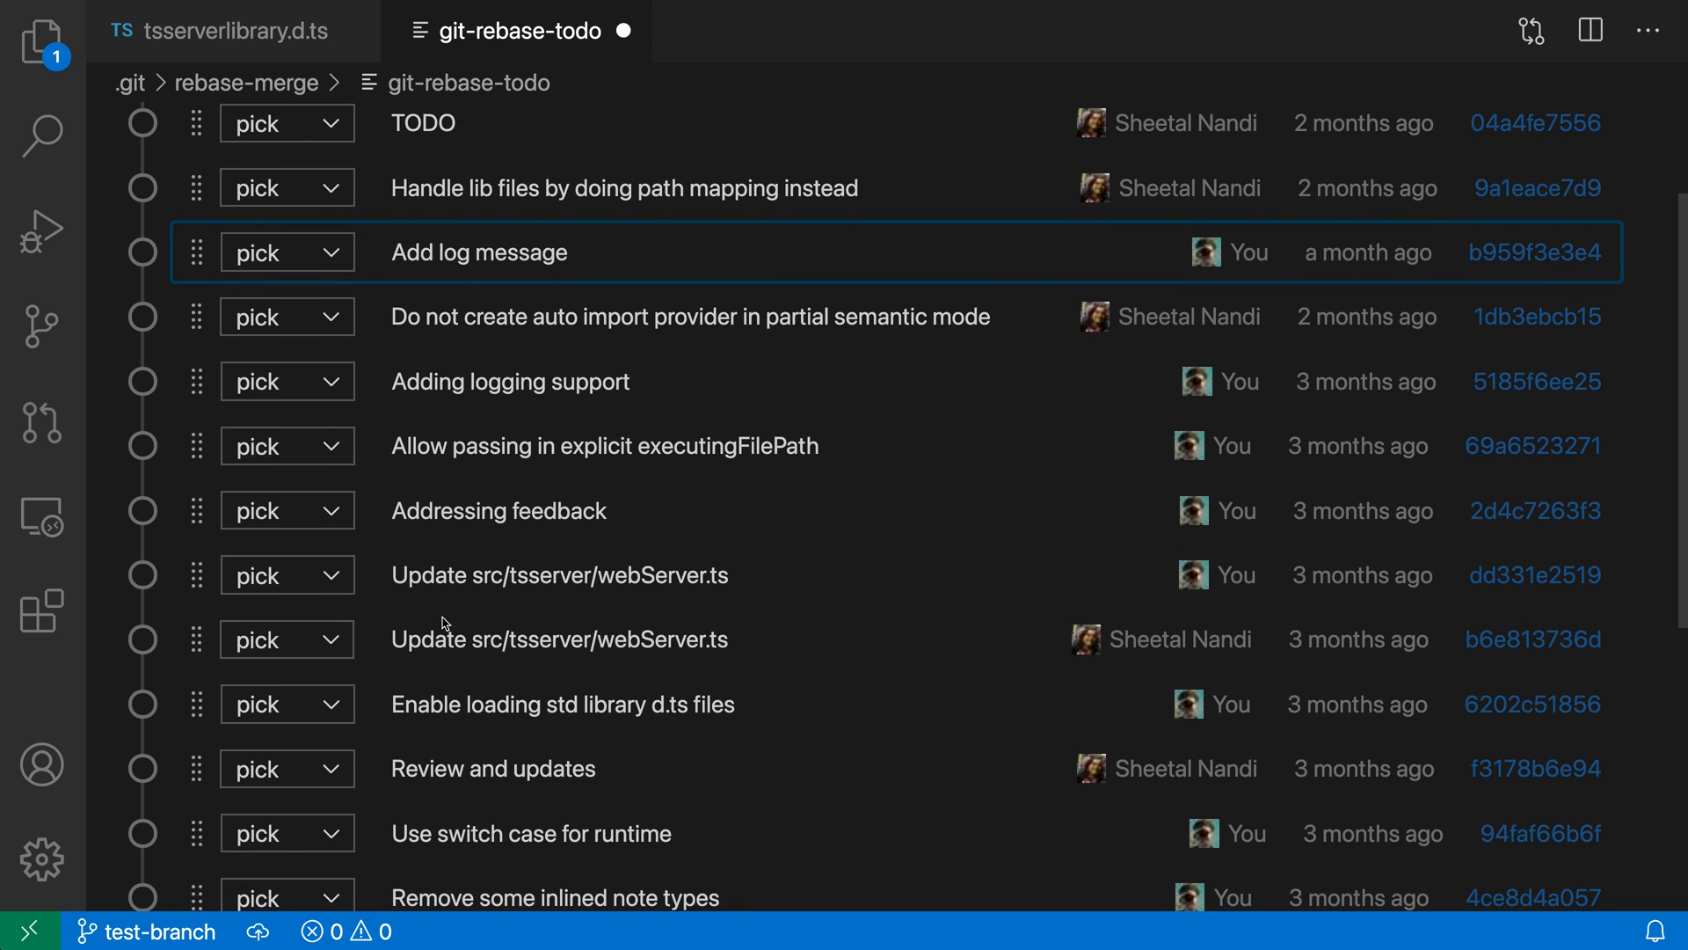
pyautogui.scroll(-3)
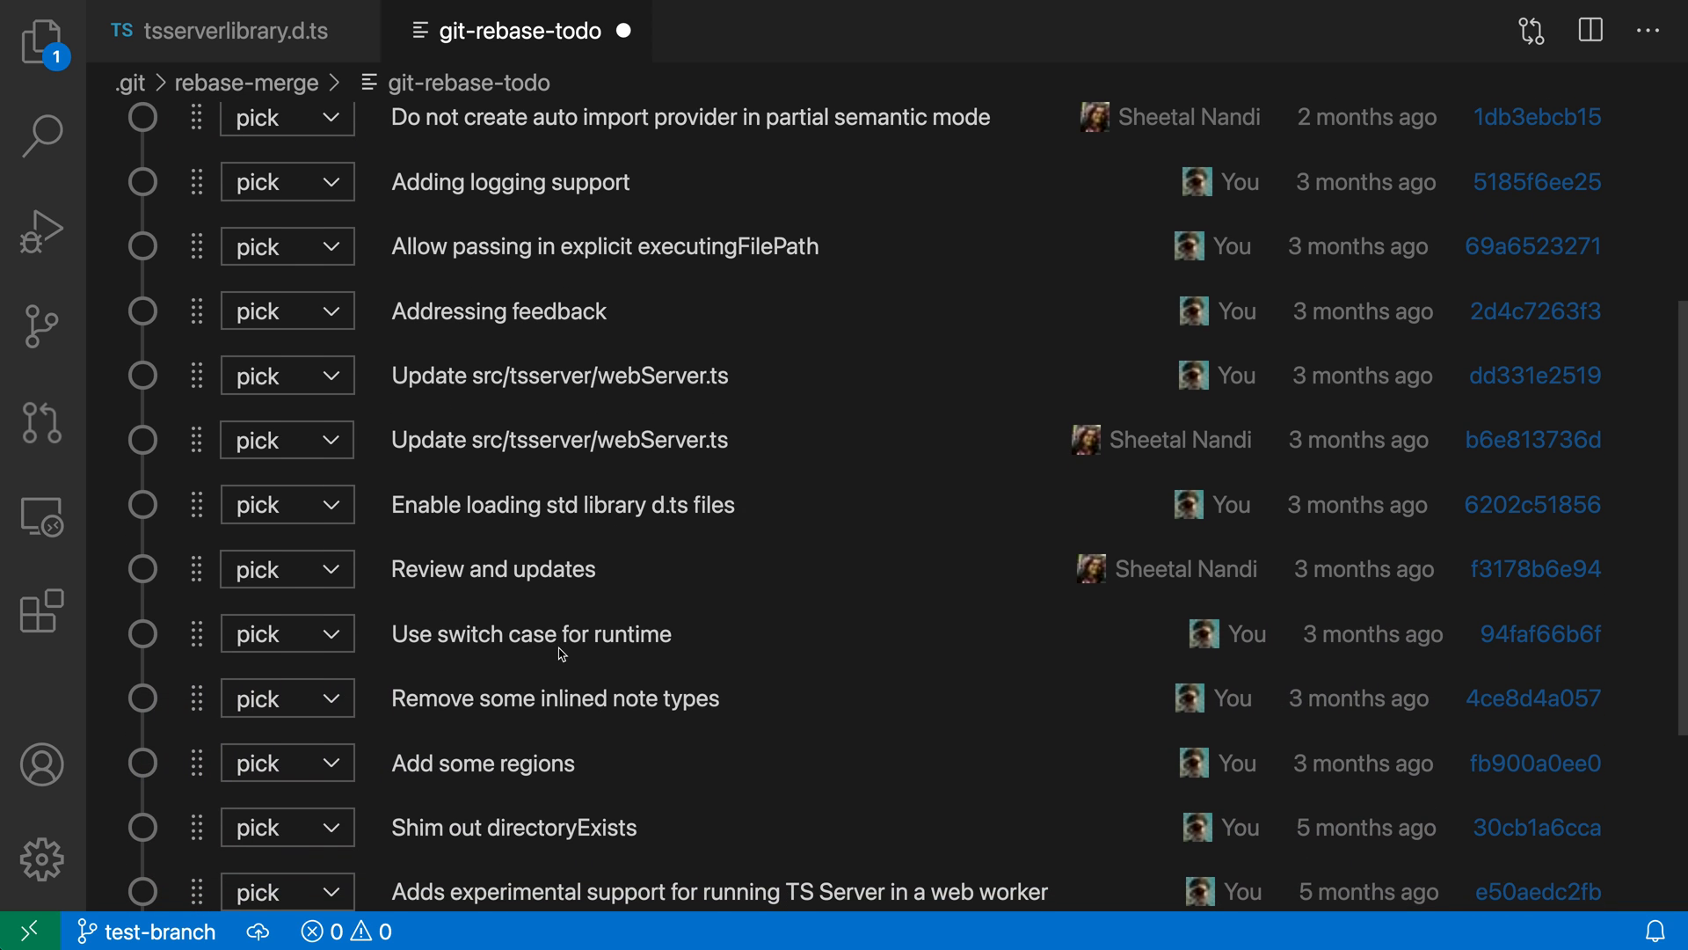
pyautogui.moveTo(559, 654)
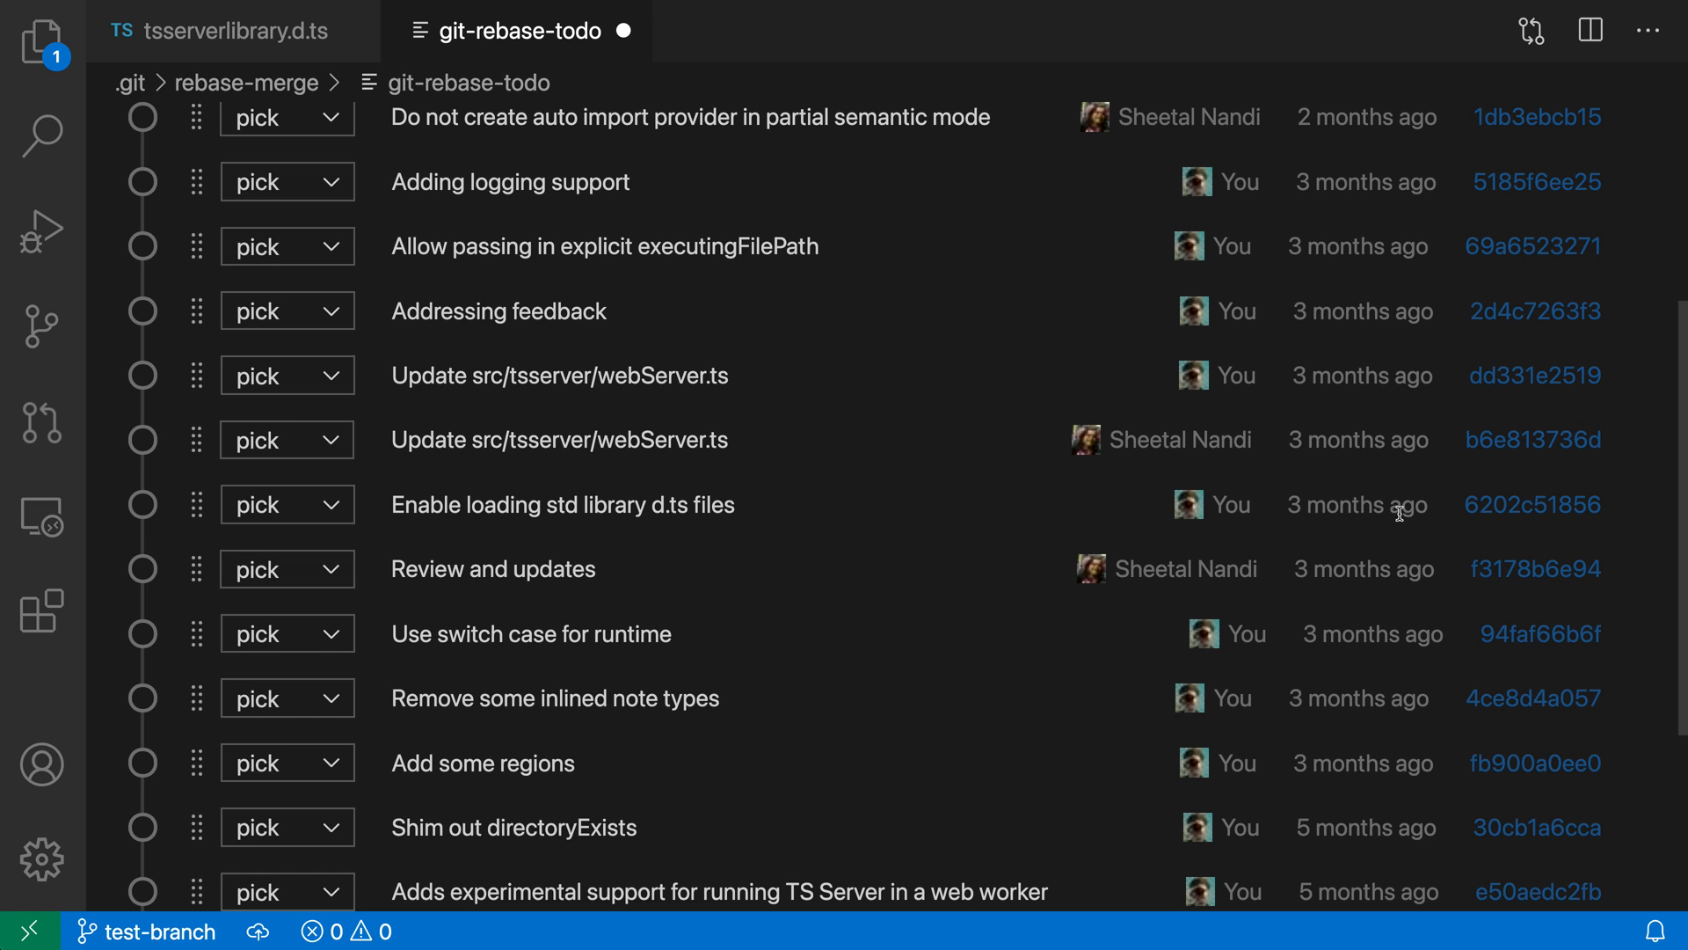
# - Open all changes of commit 6202c51856, 'Enable loading std library d.ts files'
pyautogui.click(1531, 504)
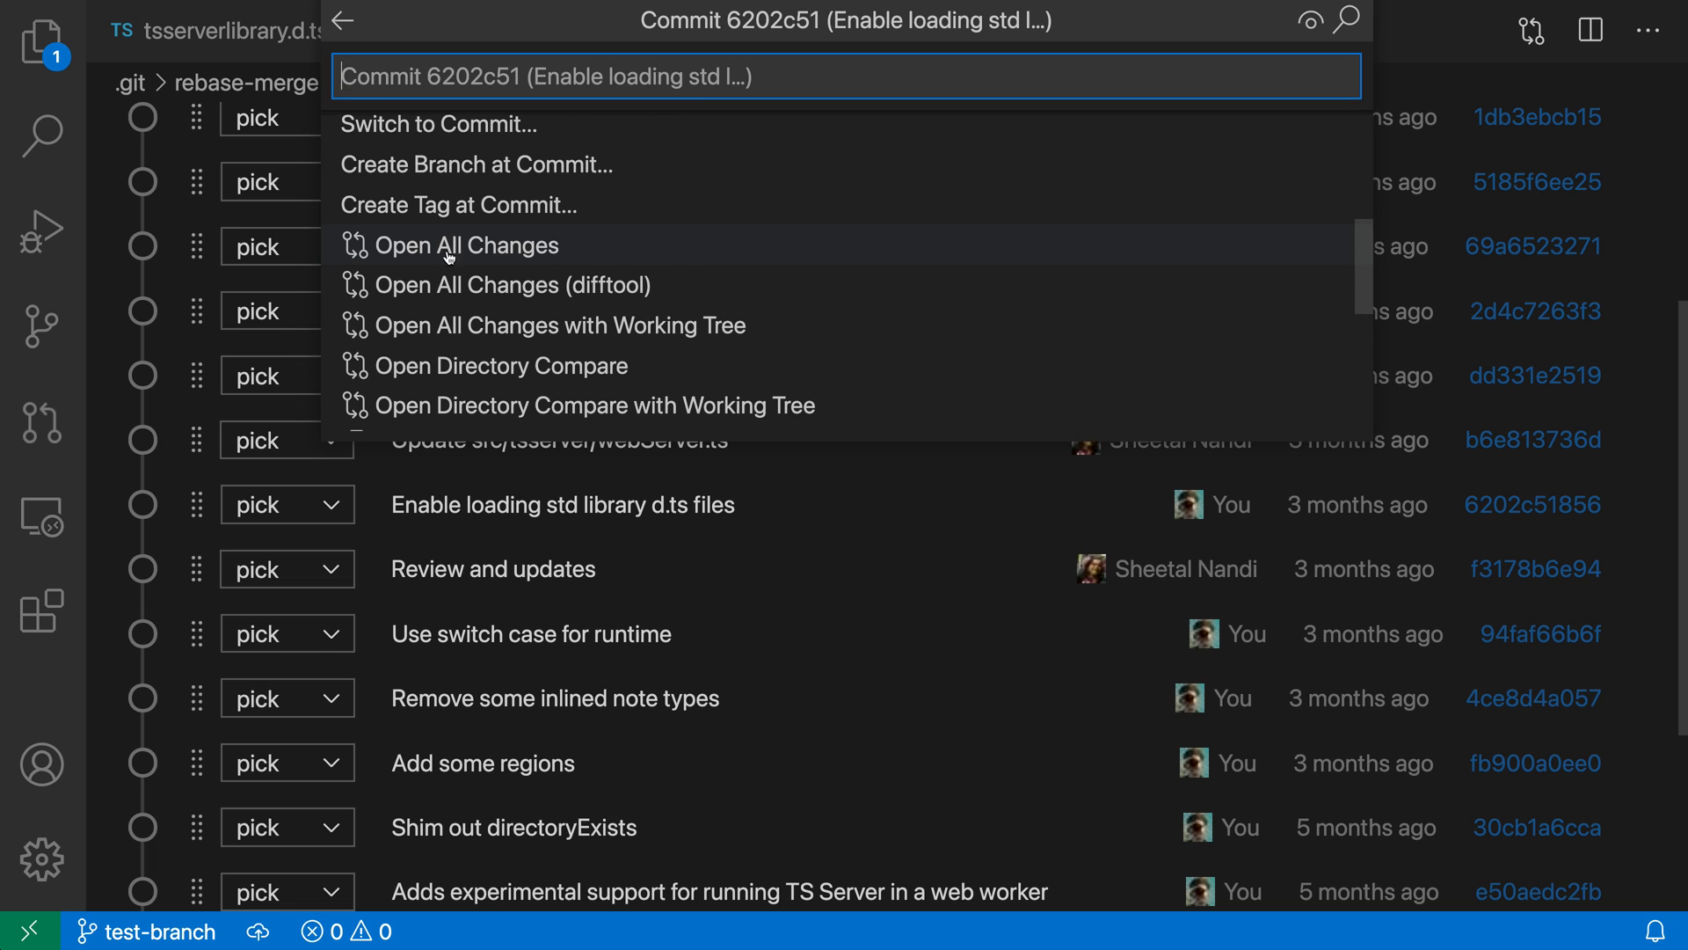
pyautogui.click(464, 244)
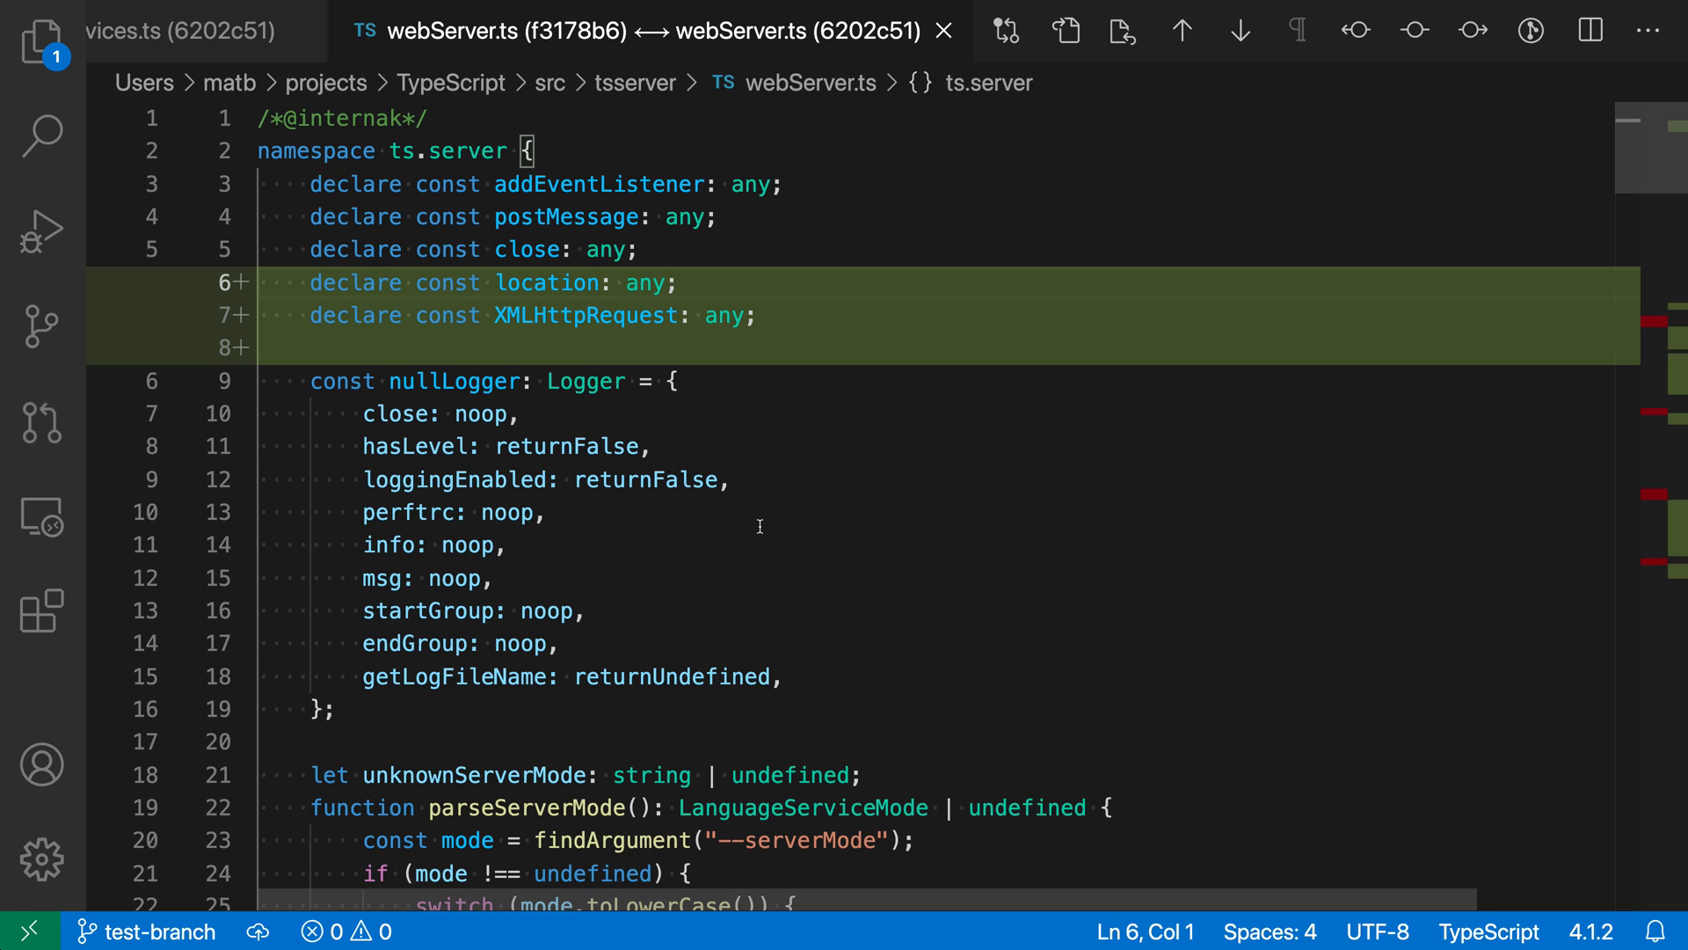
pyautogui.moveTo(1337, 402)
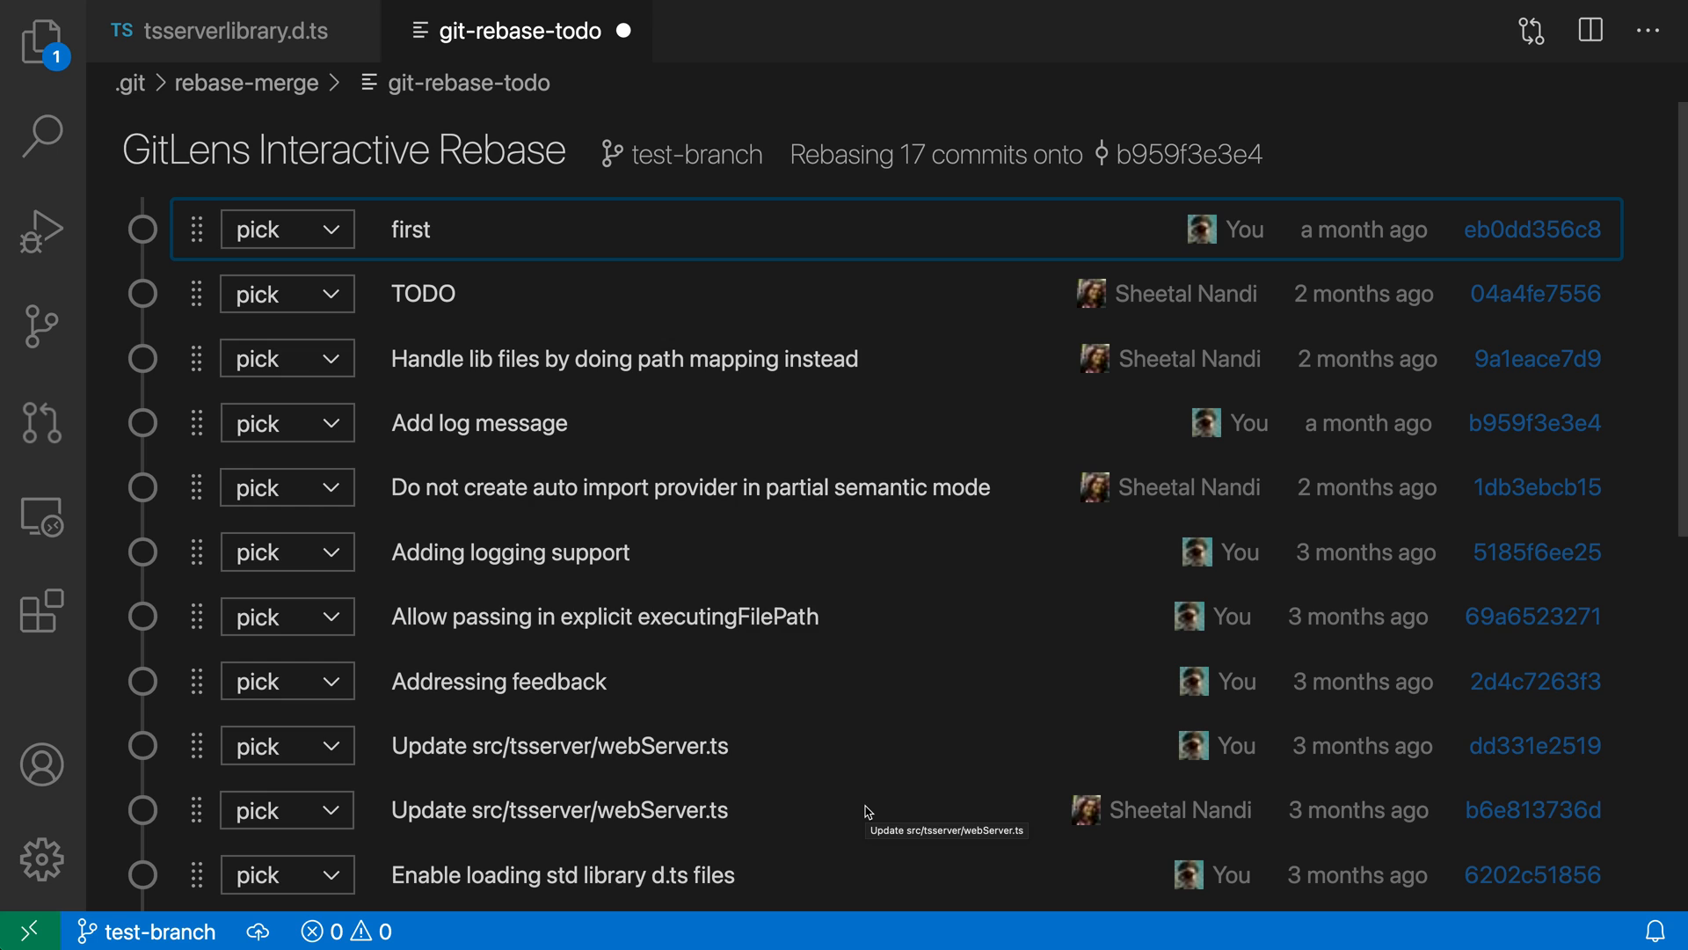
pyautogui.moveTo(692, 627)
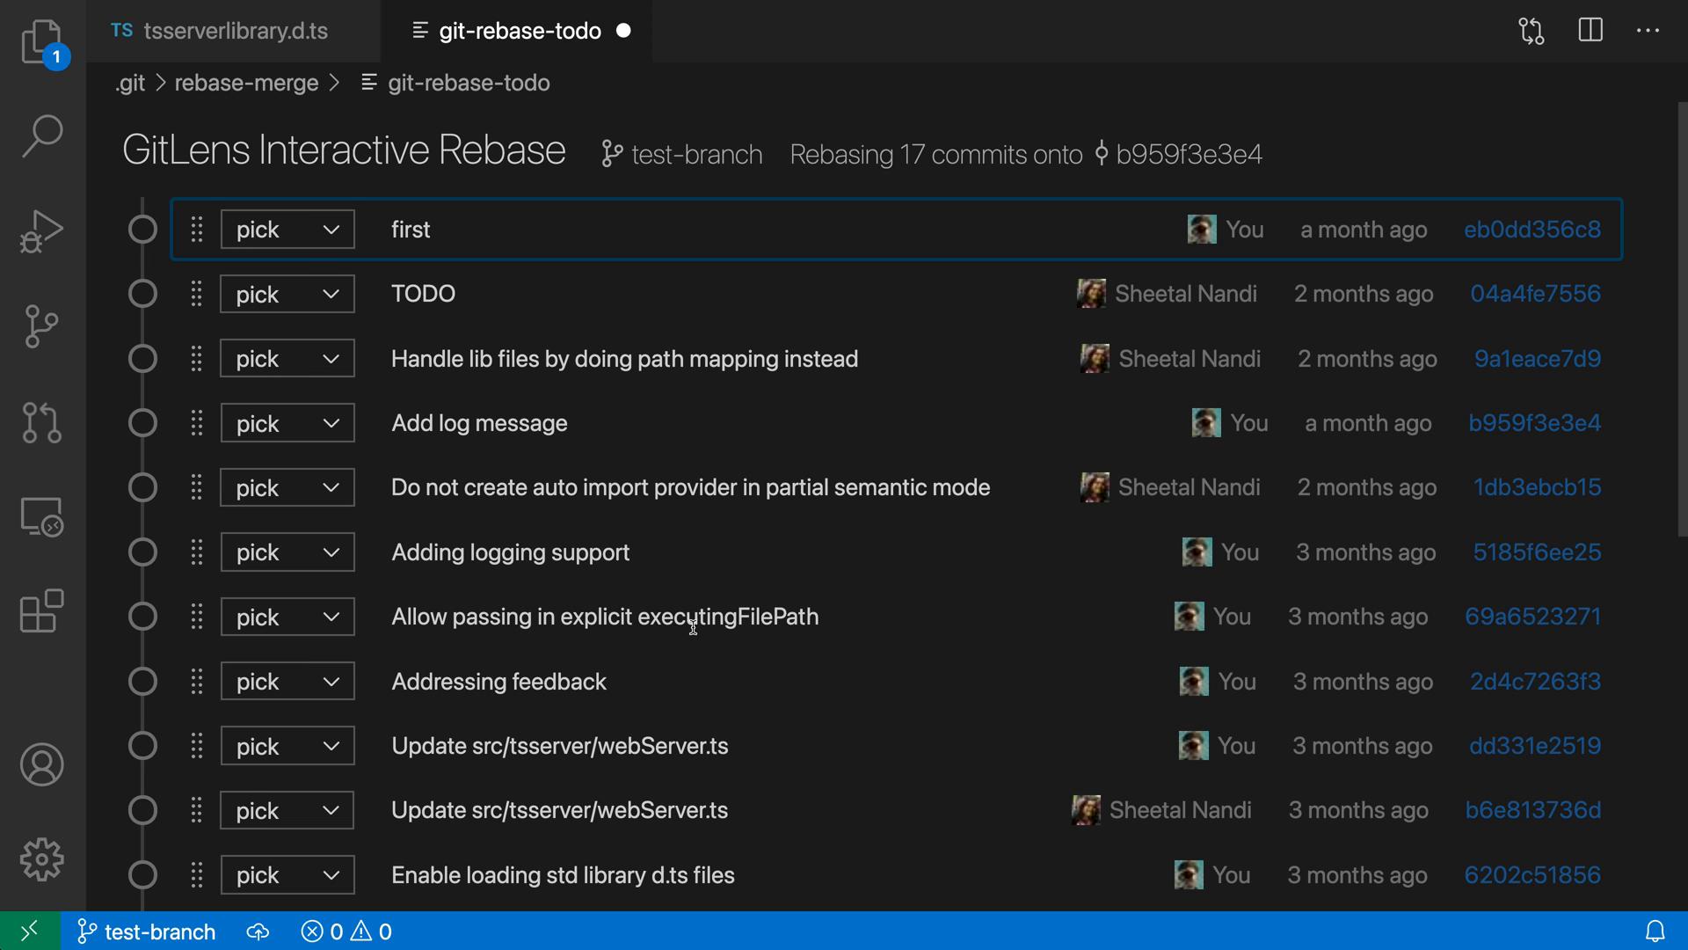
pyautogui.moveTo(815, 520)
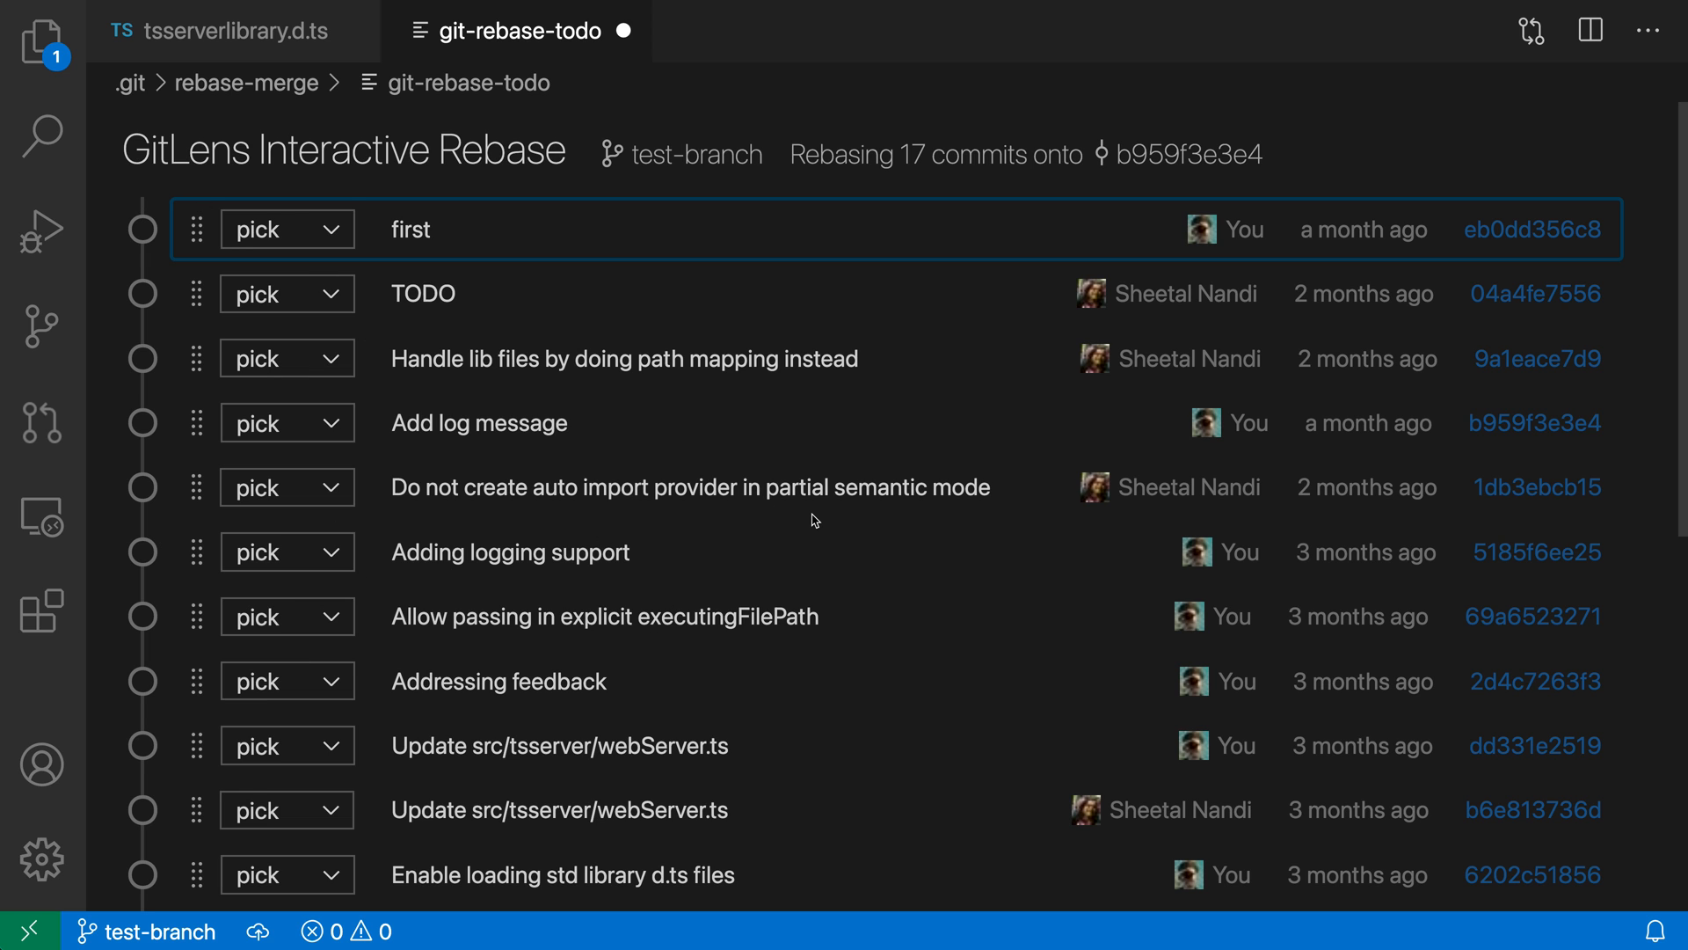
# - Scroll to the bottom of the rebase editor to show Start Rebase and Abort
pyautogui.scroll(-3)
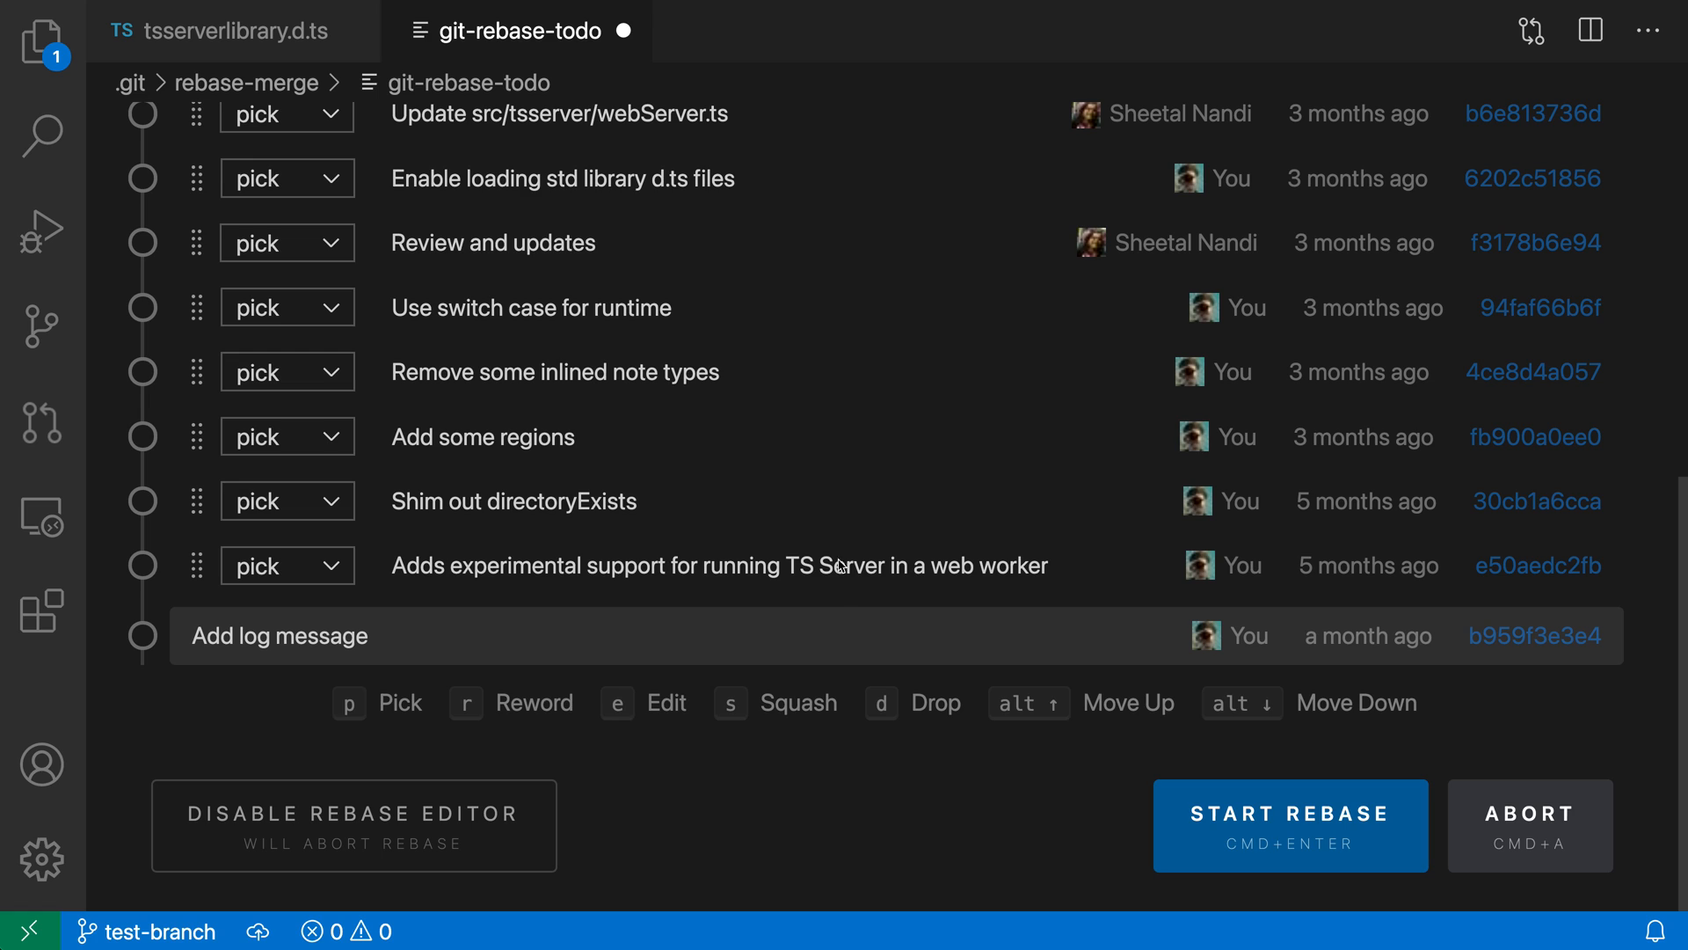
pyautogui.moveTo(1131, 827)
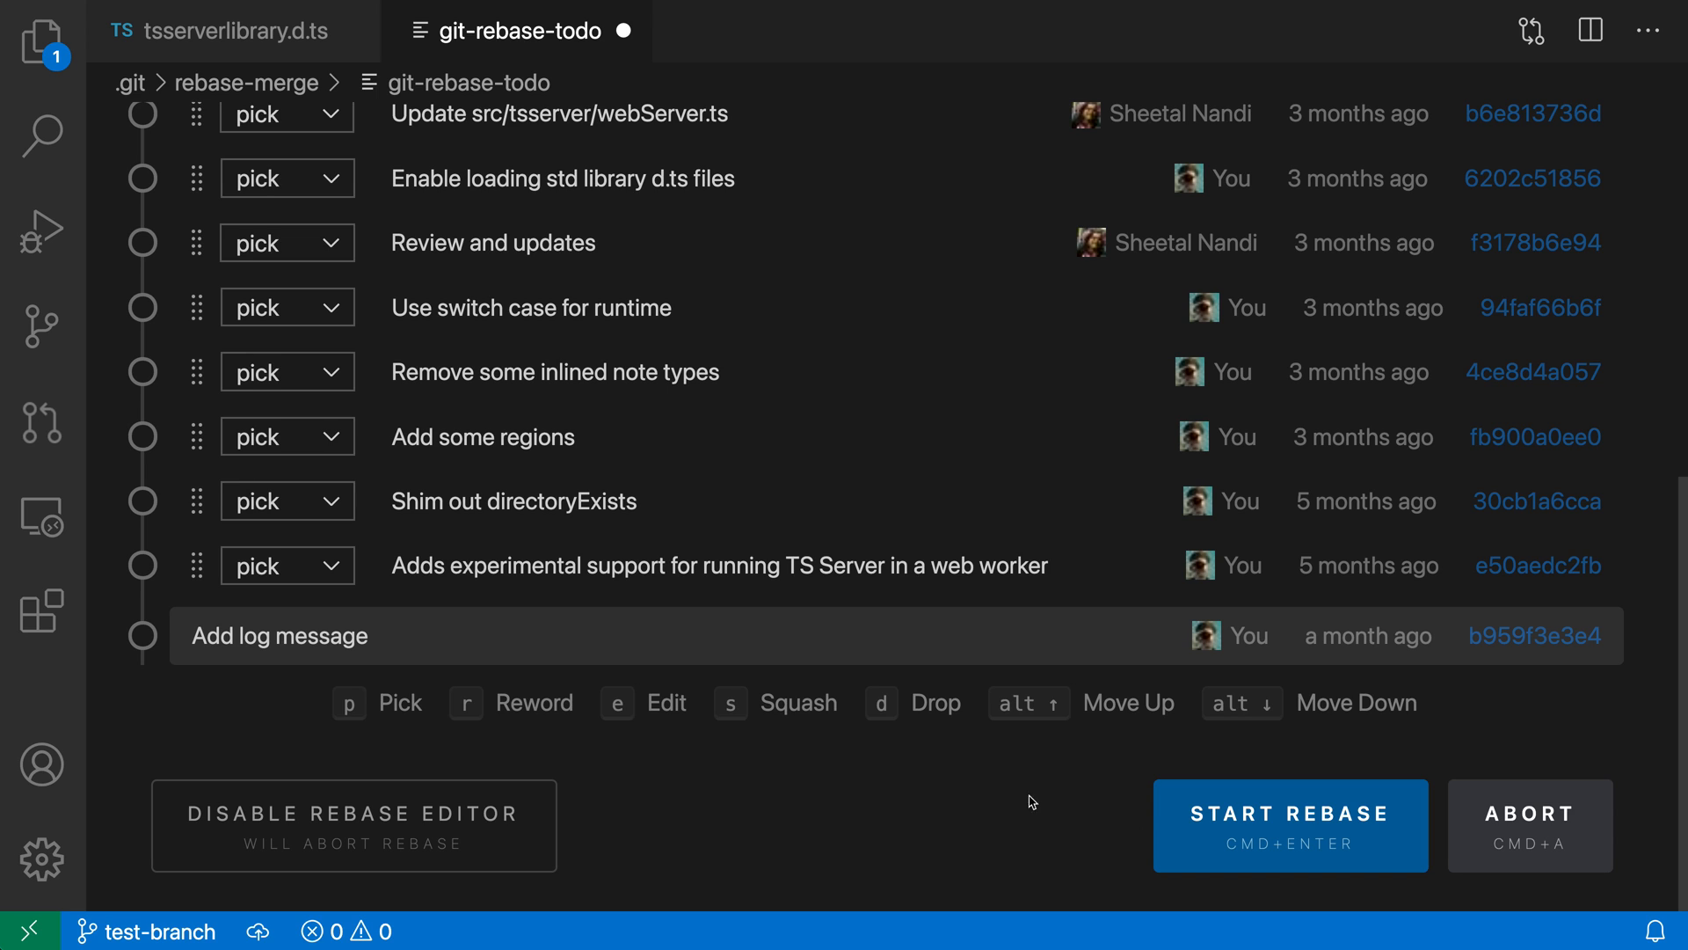
pyautogui.moveTo(733, 834)
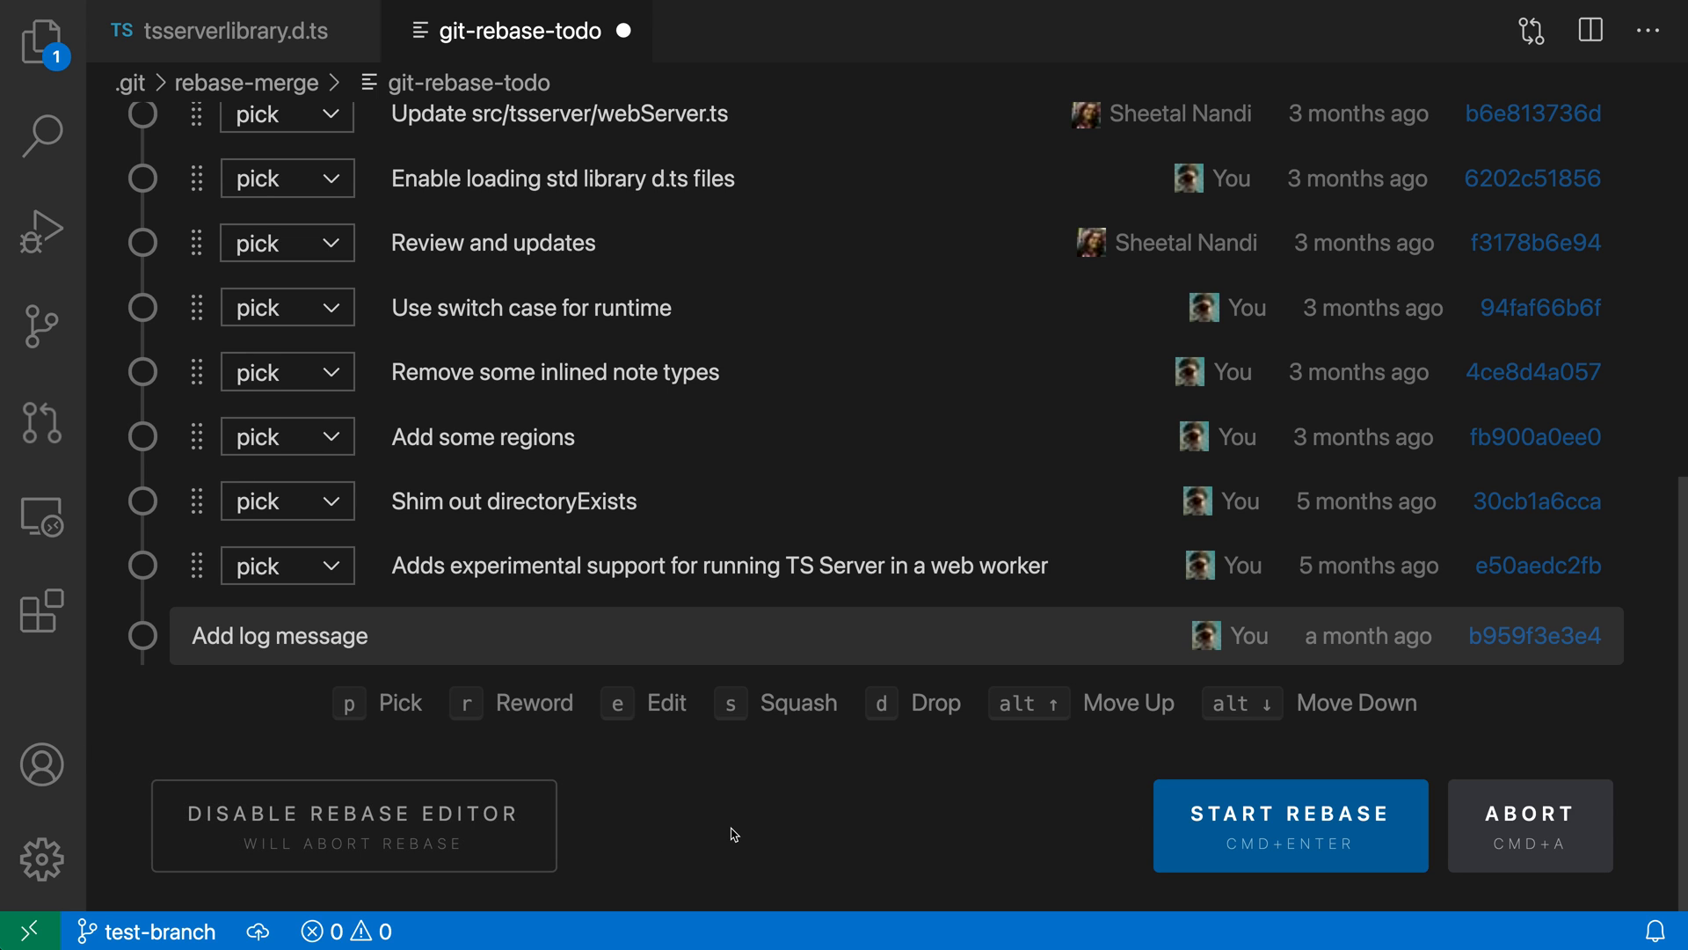